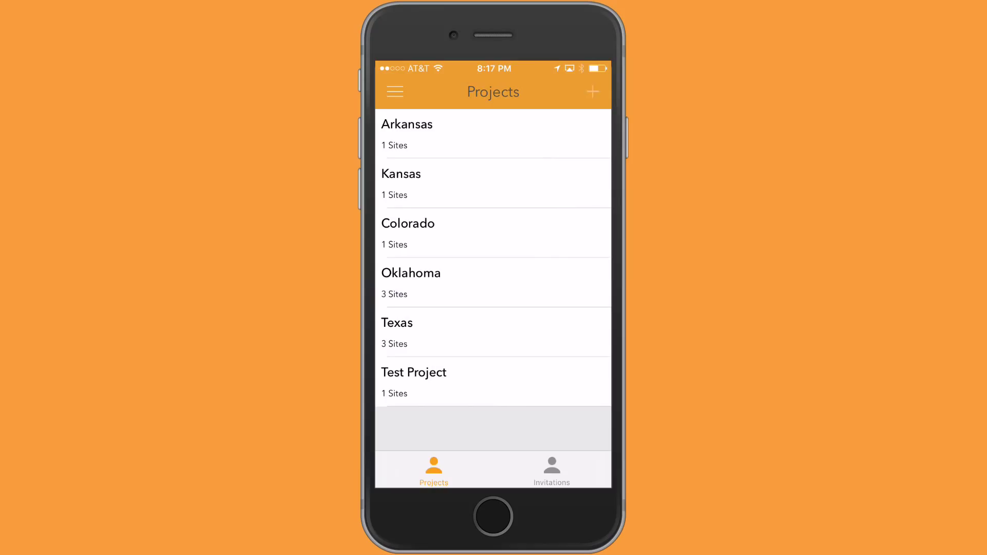
- Create a new project named Ohio and save it
{"action": "left_click", "coordinate": [592, 92]}
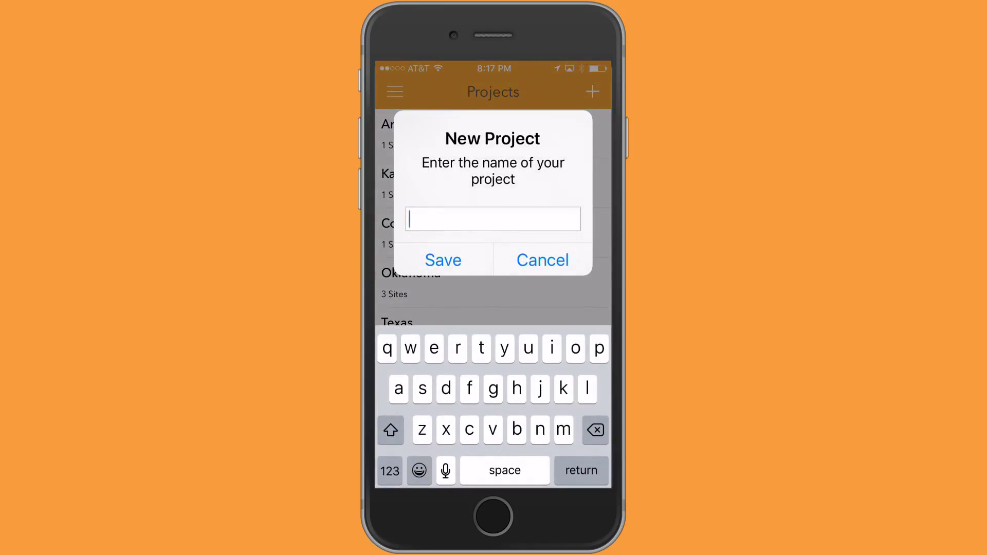
{"action": "type", "text": "Ohio"}
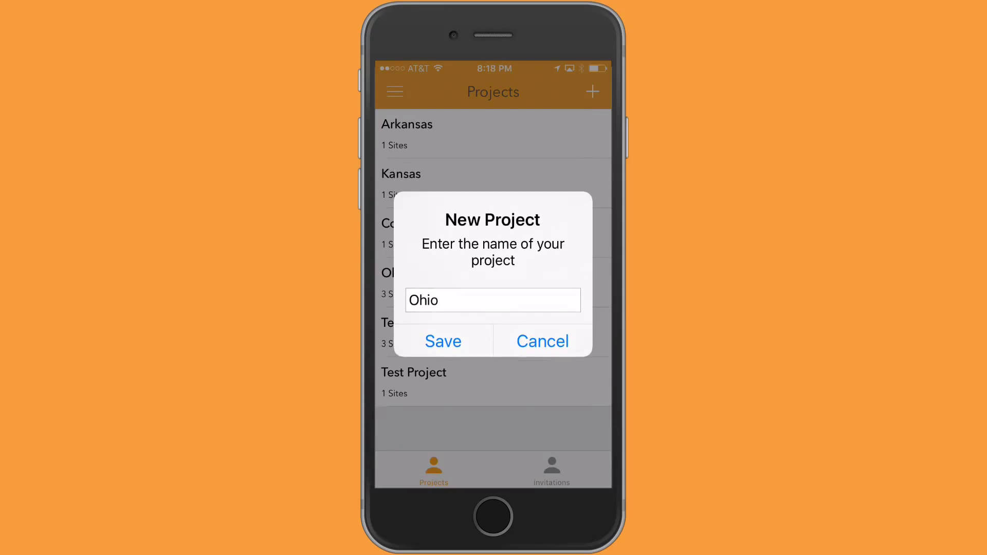
{"action": "left_click", "coordinate": [442, 341]}
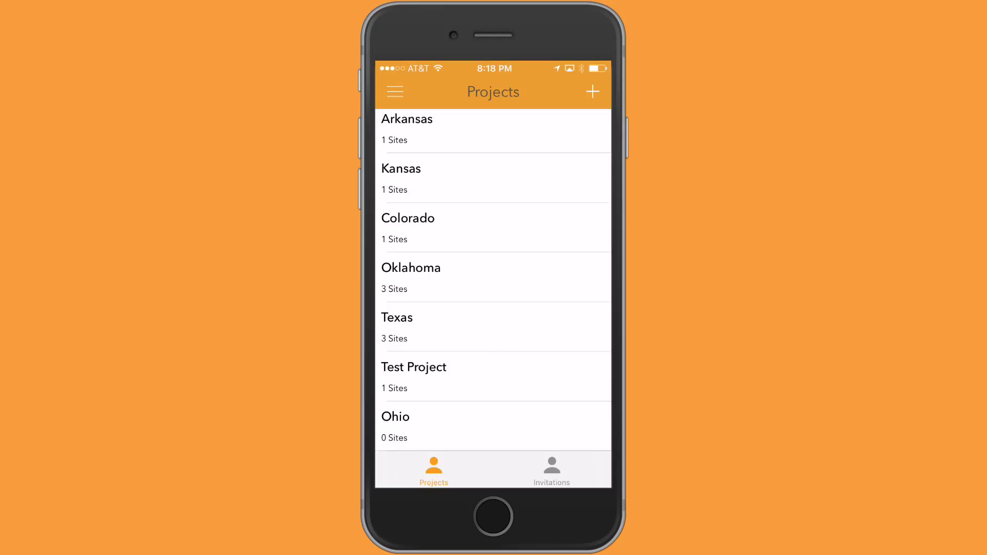
- Start a new site in the Ohio project with the title ABC Body Shop
{"action": "left_click", "coordinate": [395, 416]}
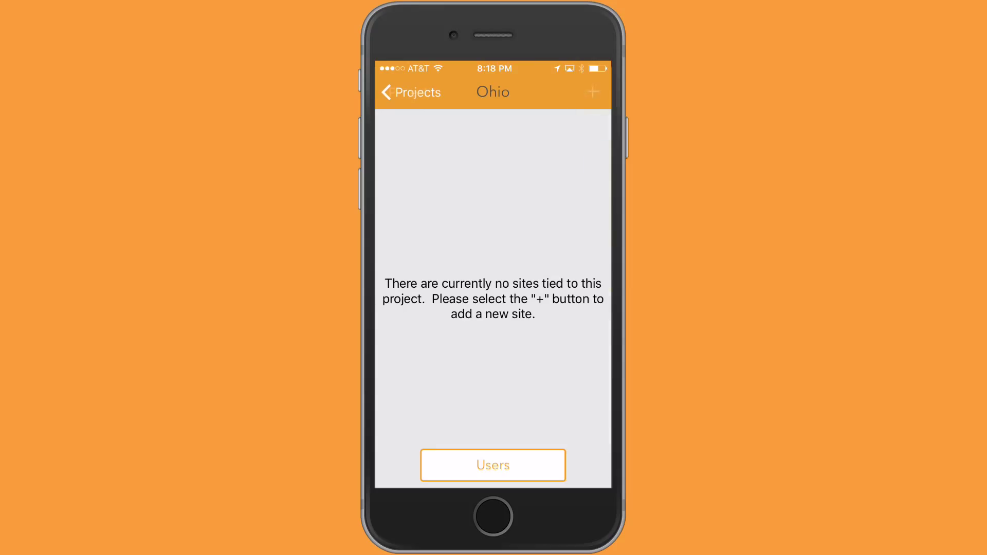
{"action": "left_click", "coordinate": [592, 91]}
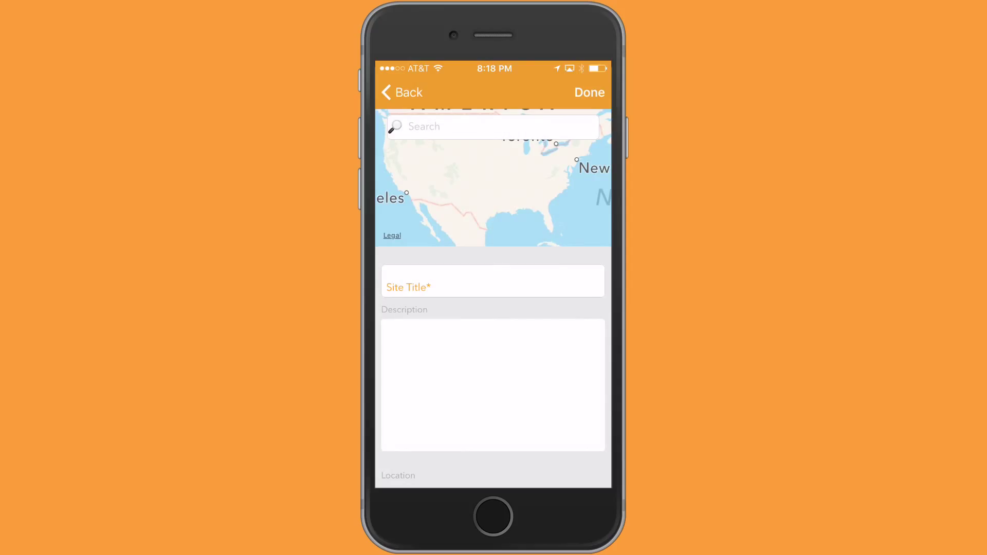
{"action": "left_click", "coordinate": [492, 286]}
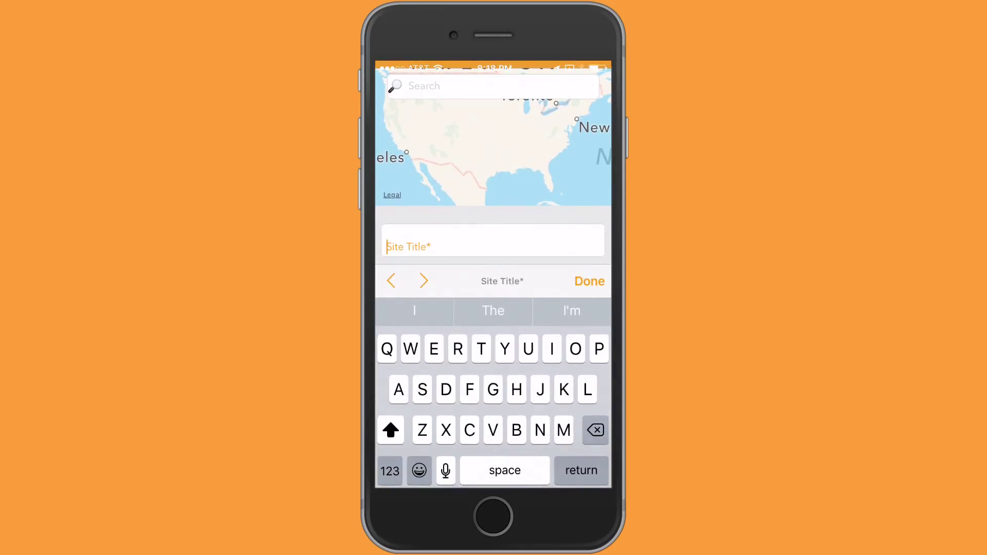
{"action": "type", "text": "ABC Bid"}
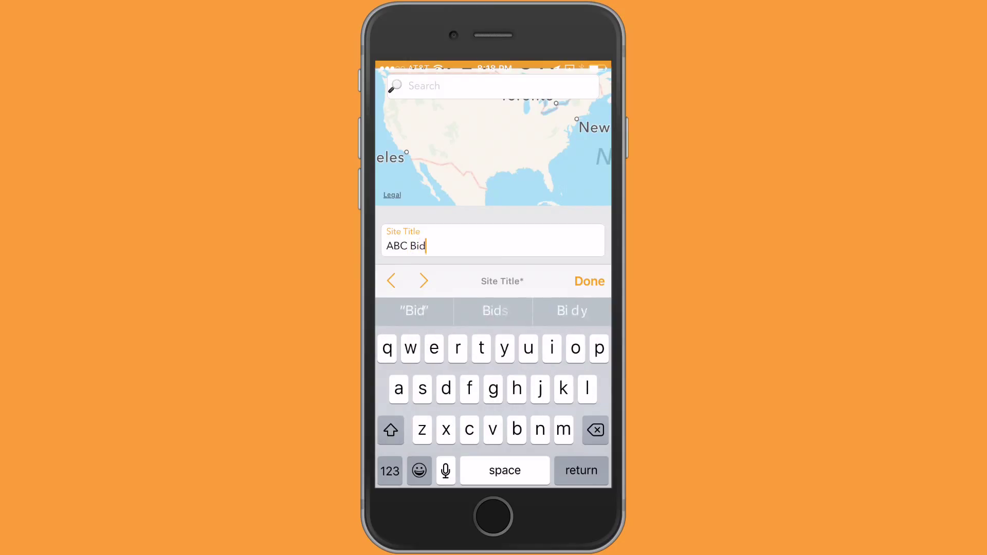
{"action": "left_click", "coordinate": [574, 349]}
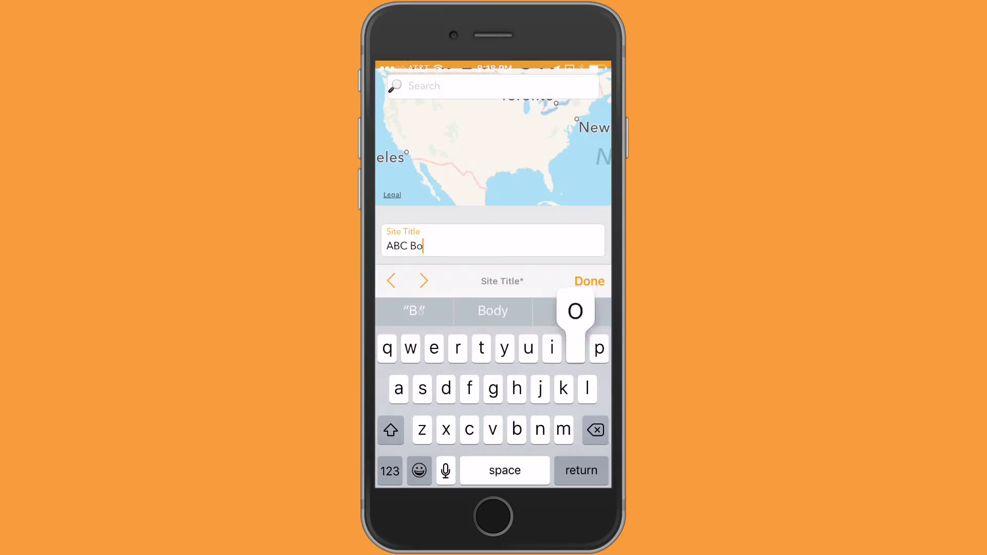
{"action": "type", "text": "dy Shop"}
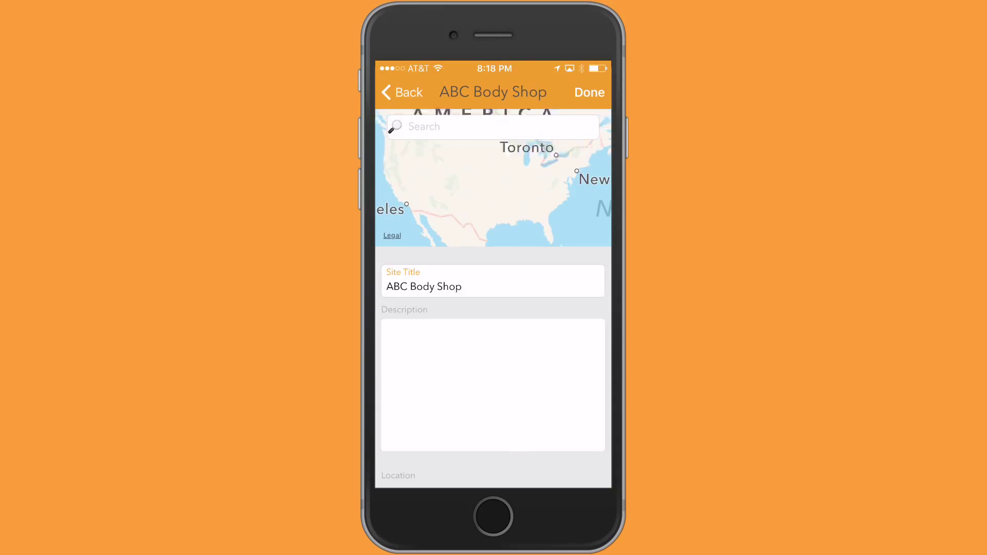
- Set the site location to ABC Body Shop at 825 N Magnolia Ave, Ocala, FL via map search
{"action": "left_click", "coordinate": [493, 126]}
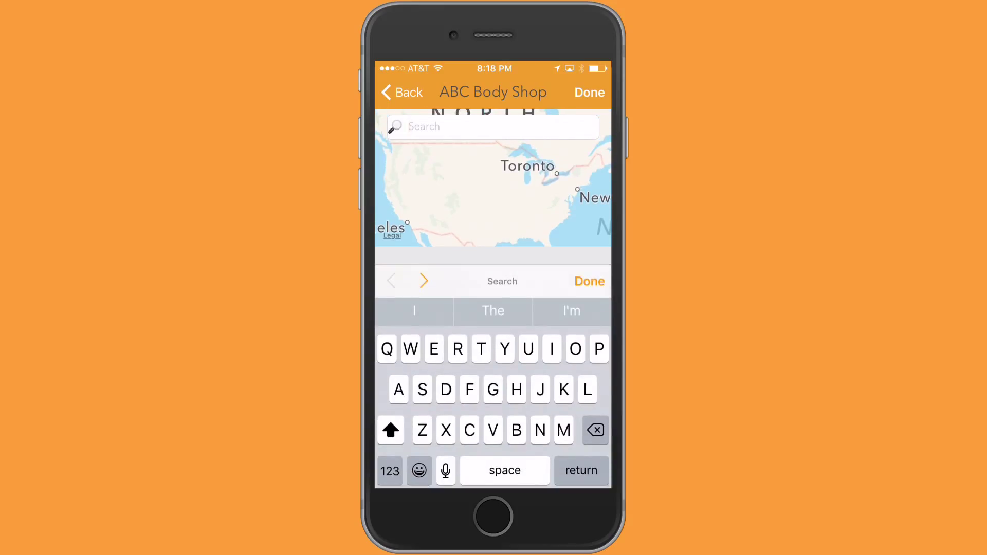
{"action": "left_click", "coordinate": [468, 389]}
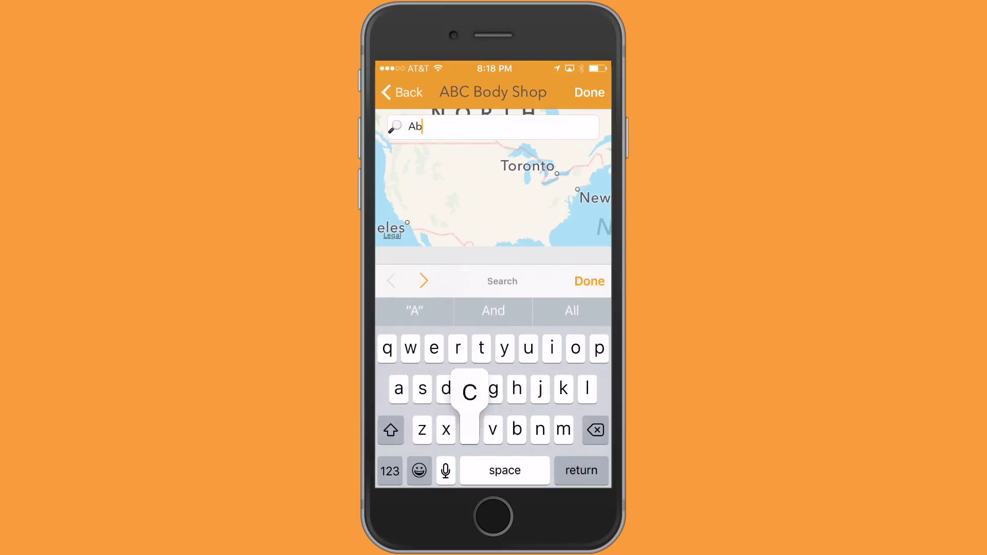
{"action": "left_click", "coordinate": [469, 389]}
{"action": "type", "text": "c body shop"}
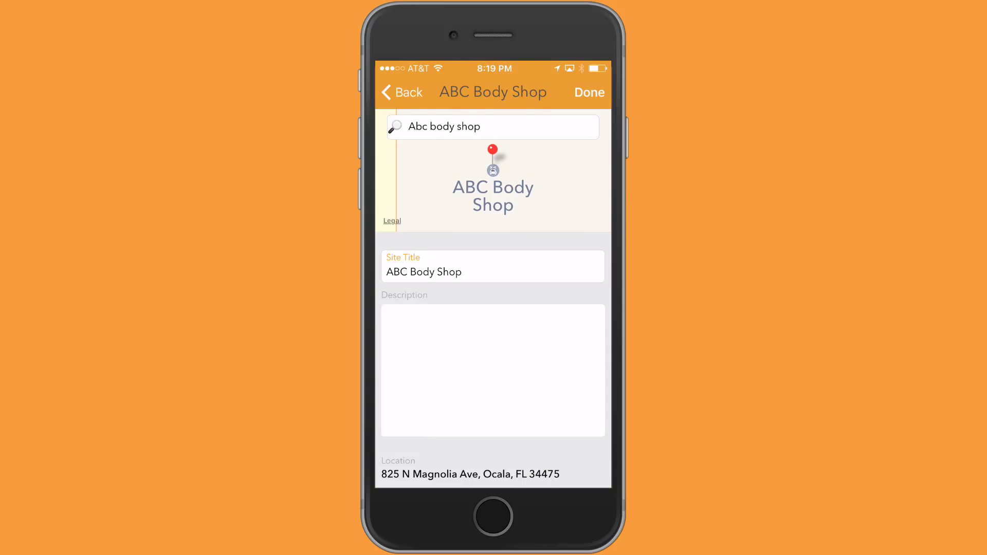
- Enter the site description 'Large building in back'
{"action": "left_click", "coordinate": [492, 370]}
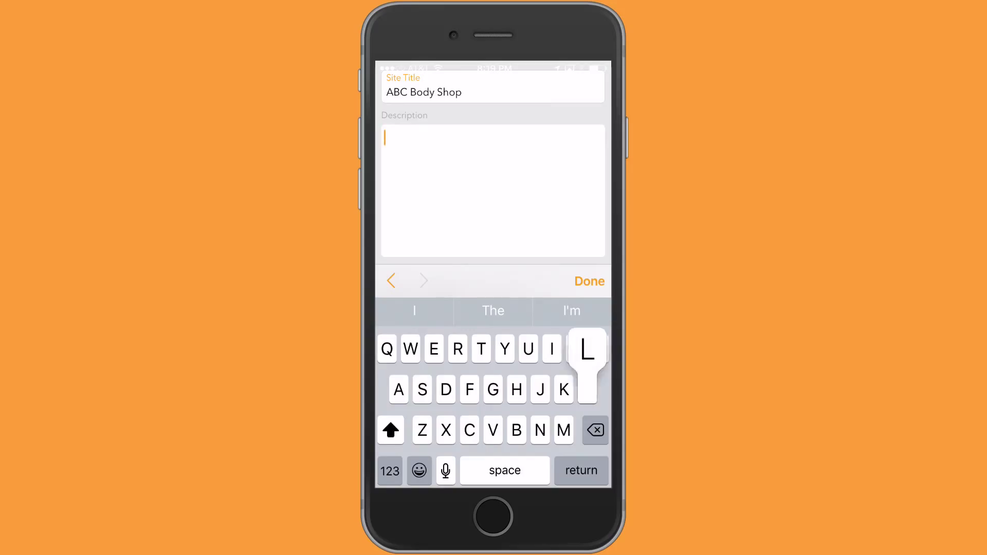
{"action": "type", "text": "Large"}
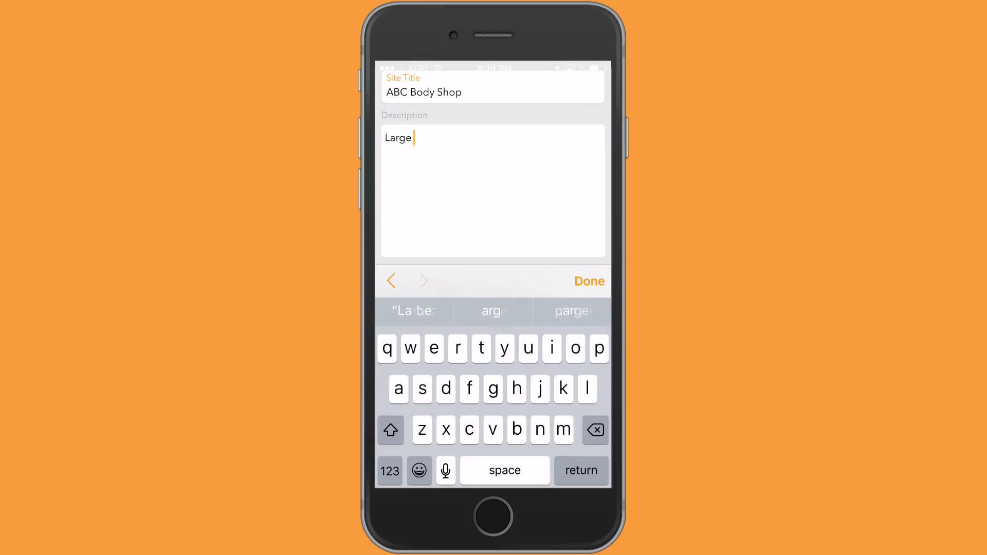
{"action": "type", "text": "building"}
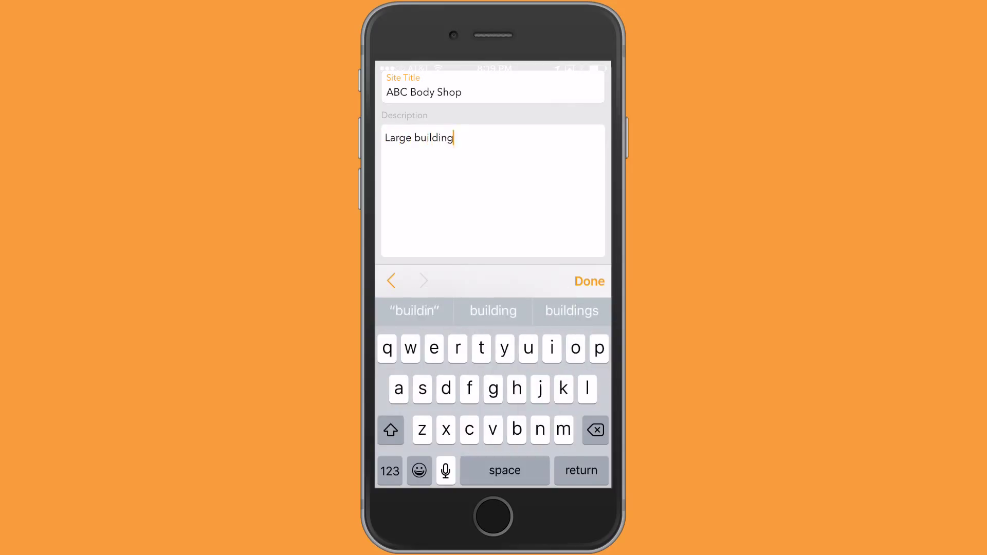
{"action": "left_click", "coordinate": [562, 348]}
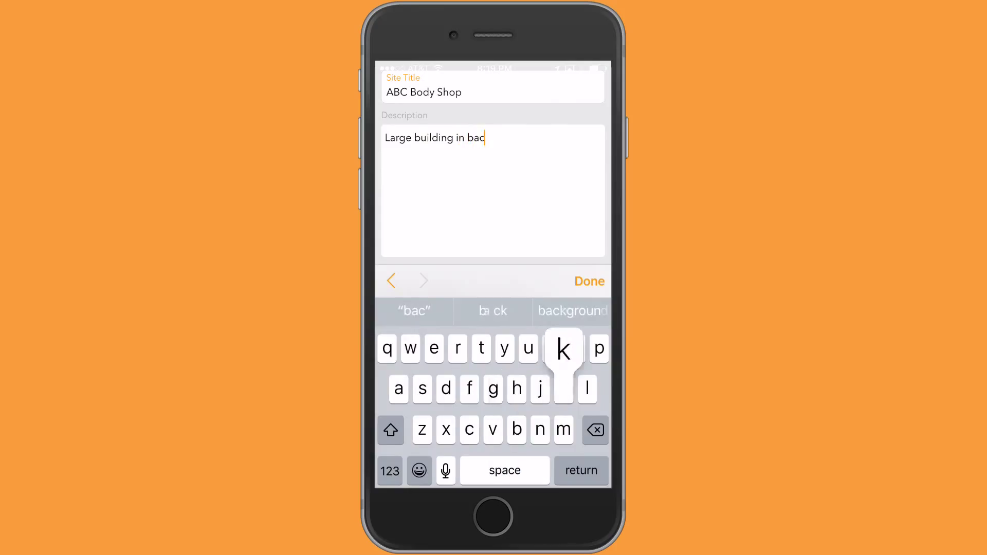
{"action": "type", "text": "k"}
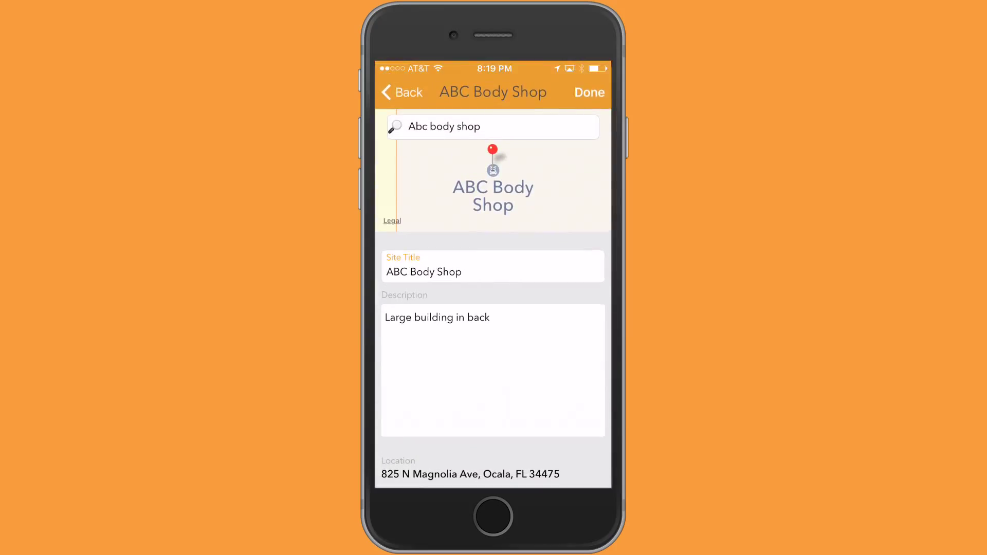
- Save the ABC Body Shop site into the Ohio project
{"action": "left_click", "coordinate": [588, 92]}
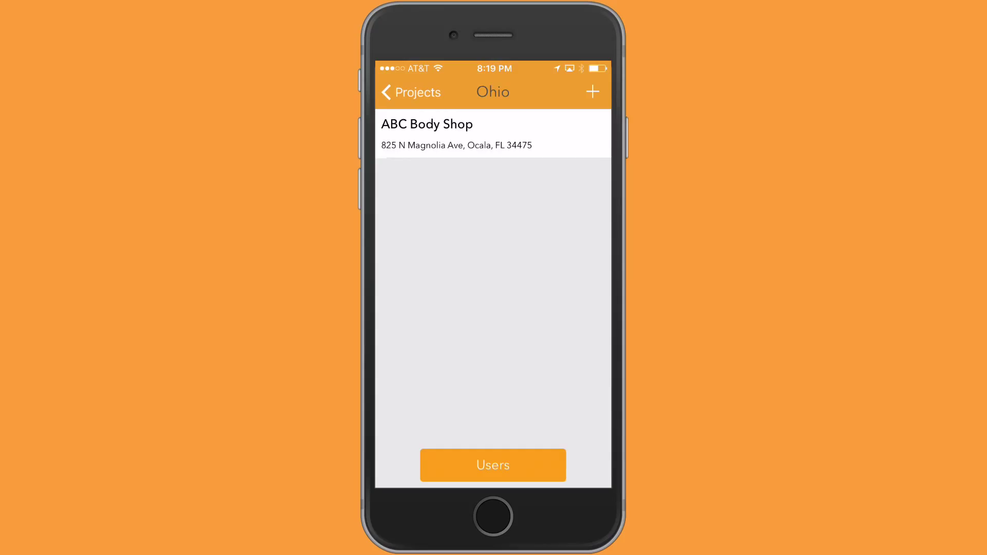
- Add a second site titled 'Site 2' to the Ohio project and save it
{"action": "left_click", "coordinate": [592, 92]}
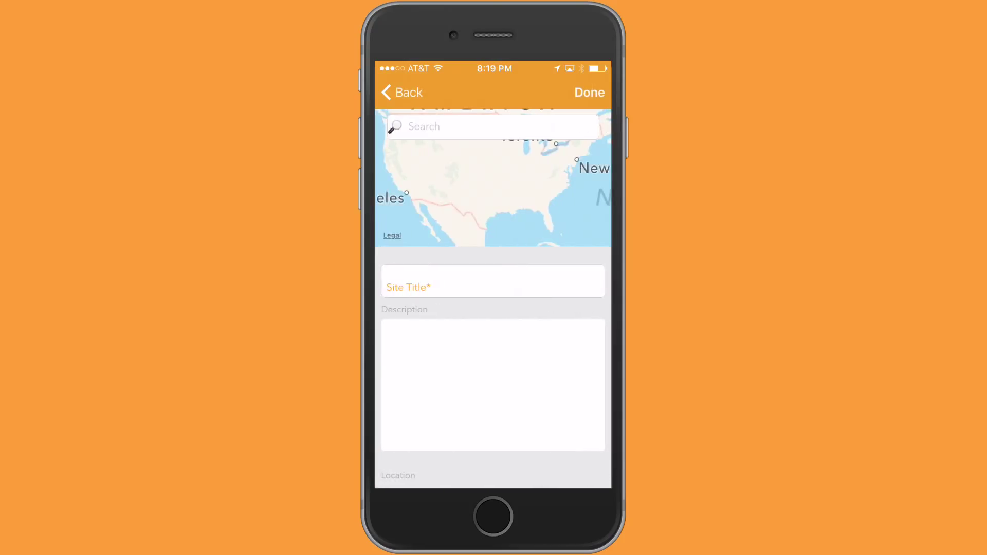
{"action": "type", "text": "Site"}
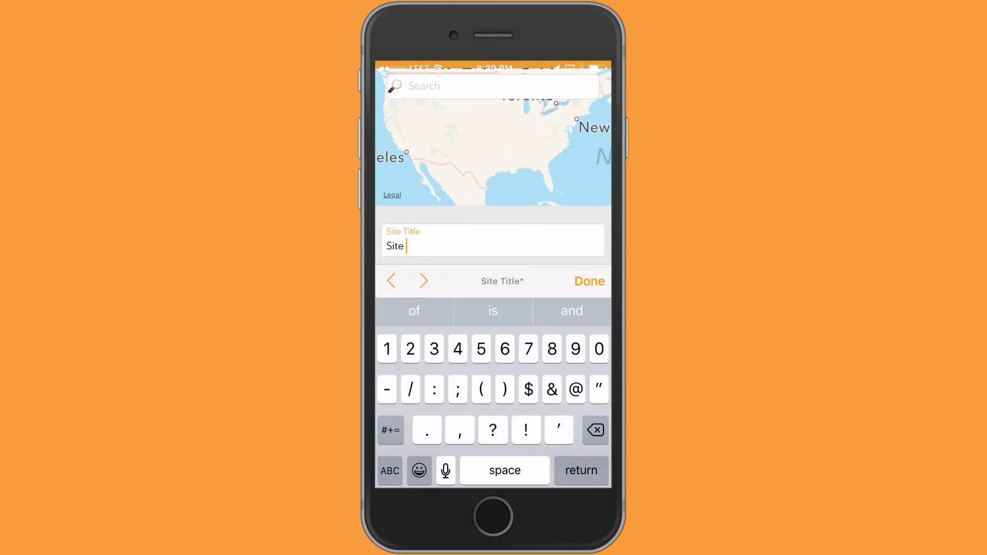
{"action": "type", "text": "2"}
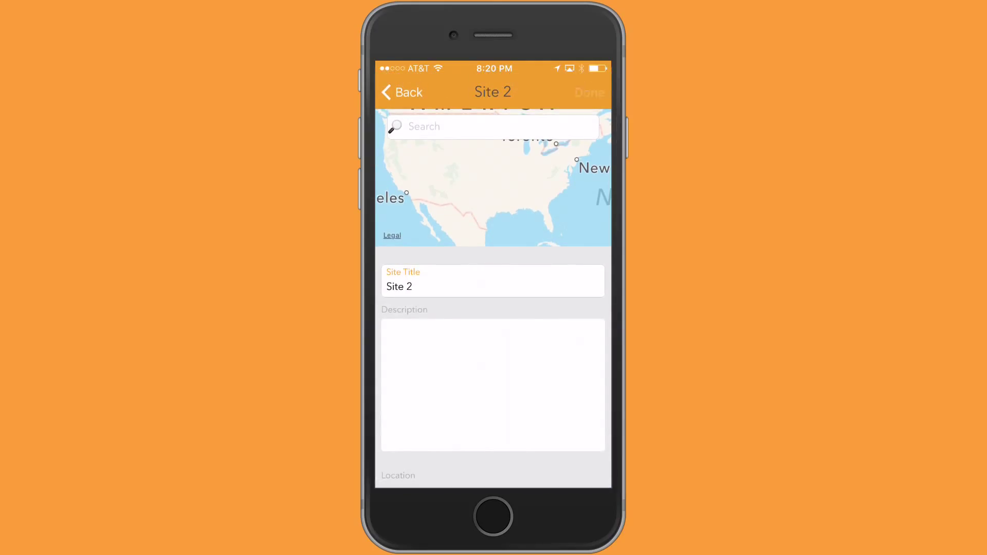
{"action": "left_click", "coordinate": [401, 91]}
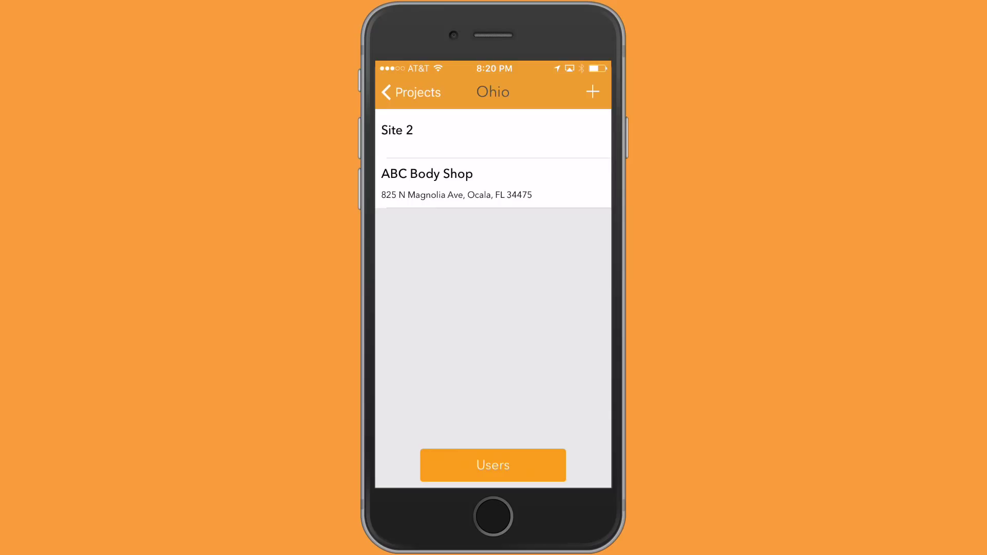
- Begin a new user invitation from the Ohio project's Users screen
{"action": "left_click", "coordinate": [492, 465]}
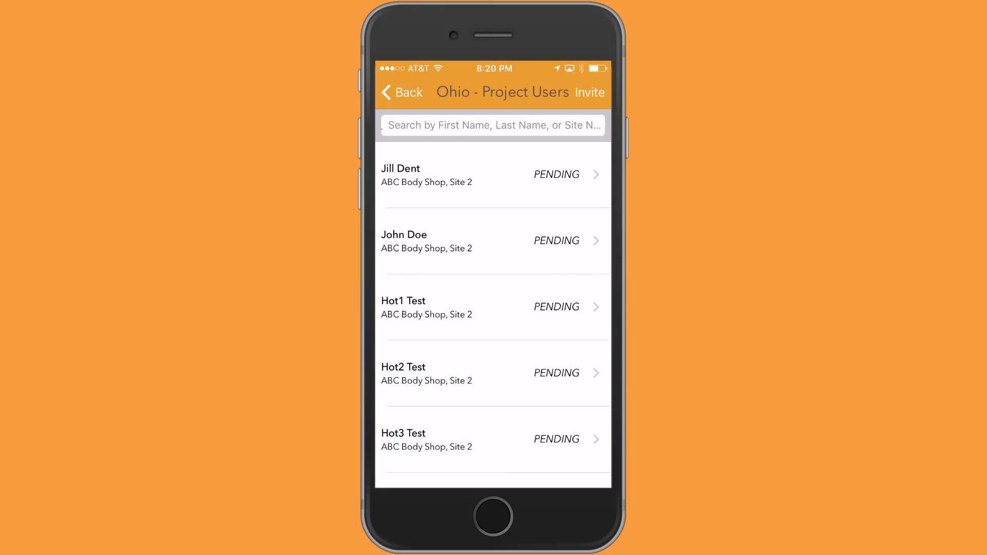
{"action": "left_click", "coordinate": [588, 93]}
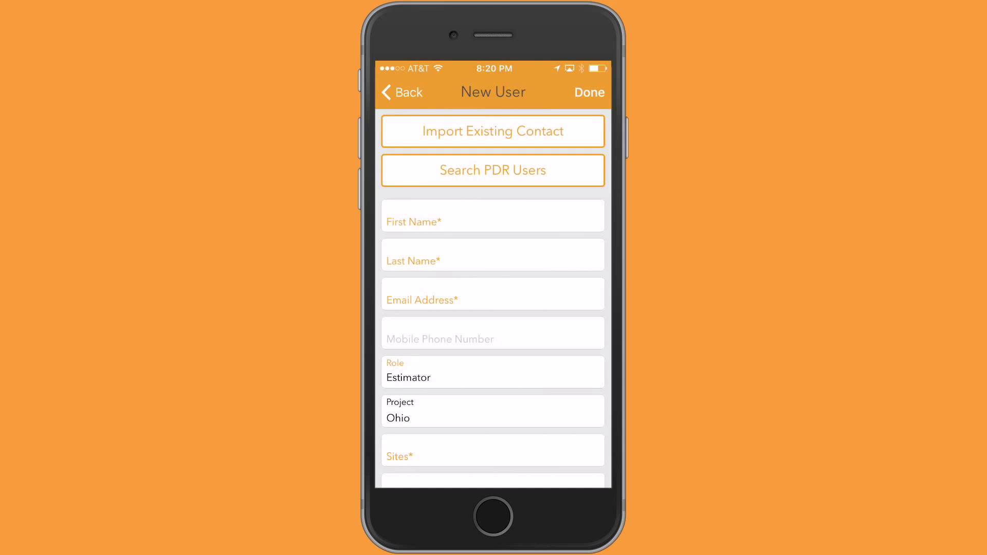
- Fill the invite with Gordon Hot-Owner's name and email by searching PDR users
{"action": "left_click", "coordinate": [493, 169]}
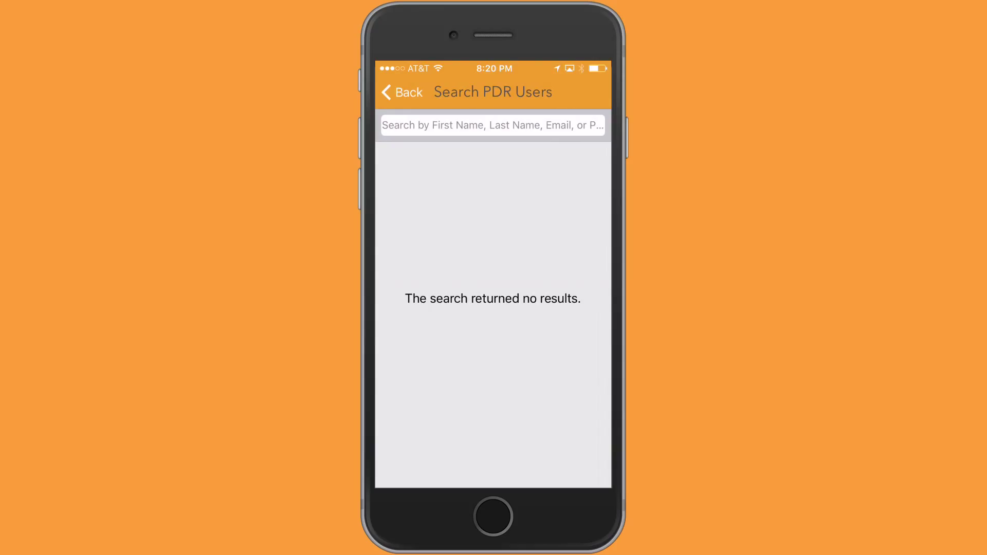
{"action": "type", "text": "Gordo"}
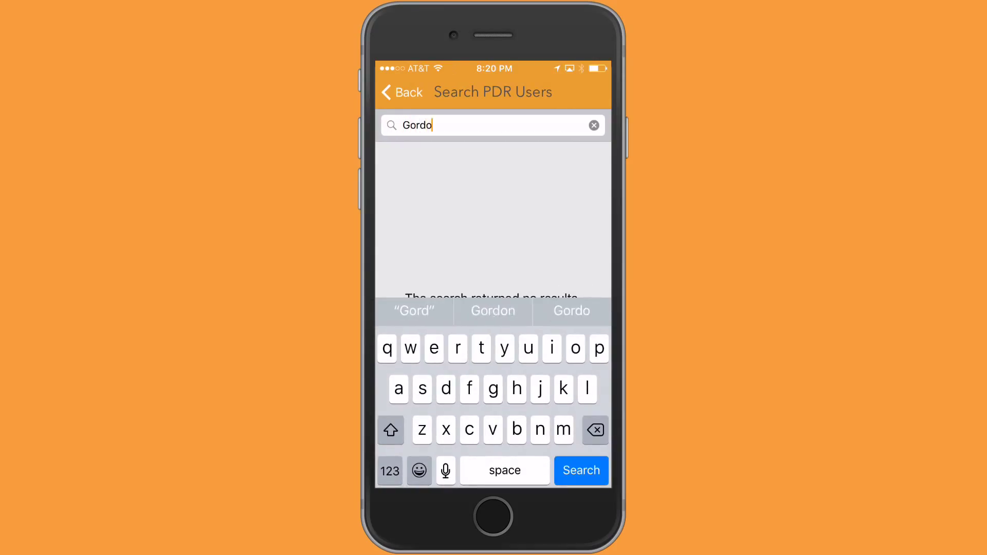
{"action": "type", "text": "n"}
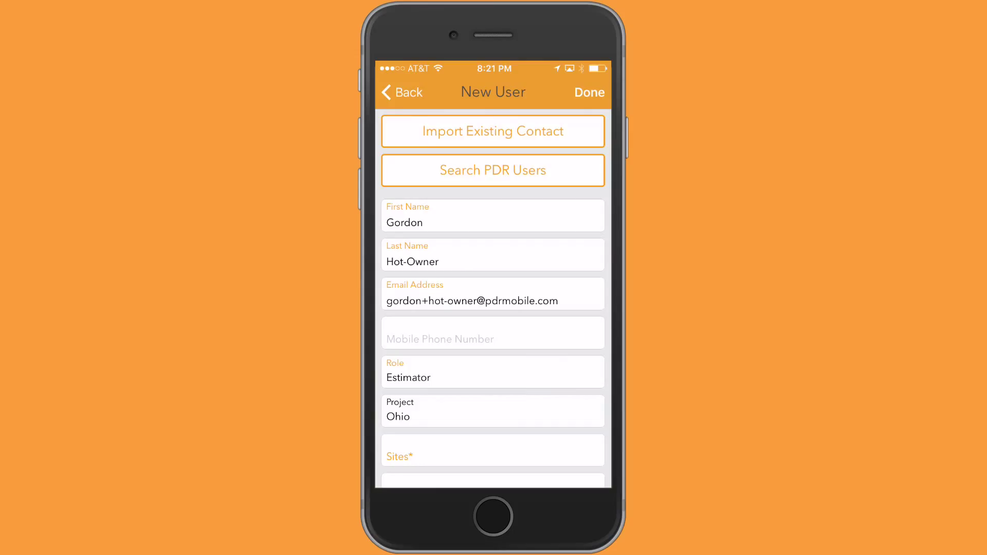
{"action": "scroll", "scroll_direction": "down", "scroll_amount": 3}
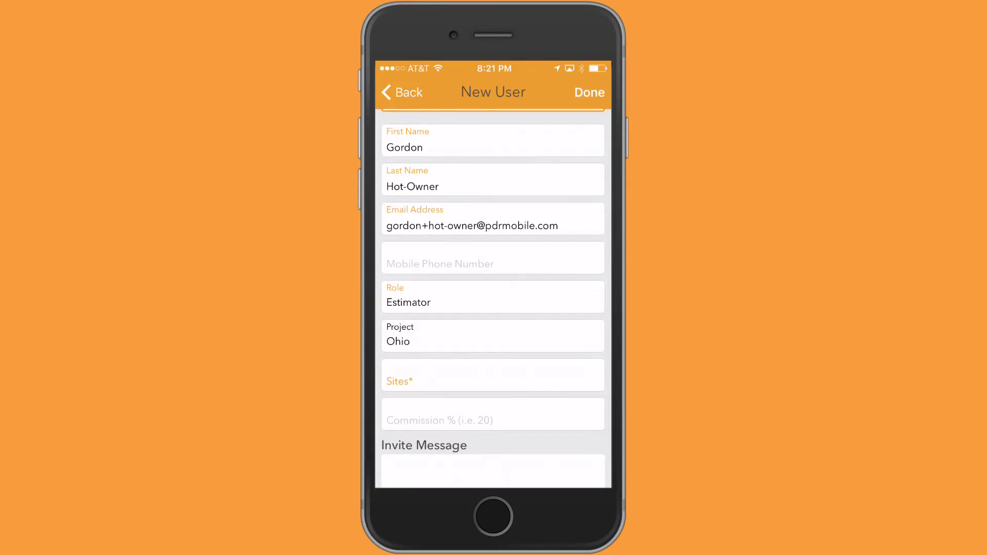
- Invite Gordon as Estimator on Site 2 and ABC Body Shop with 40% commission
{"action": "left_click", "coordinate": [493, 296]}
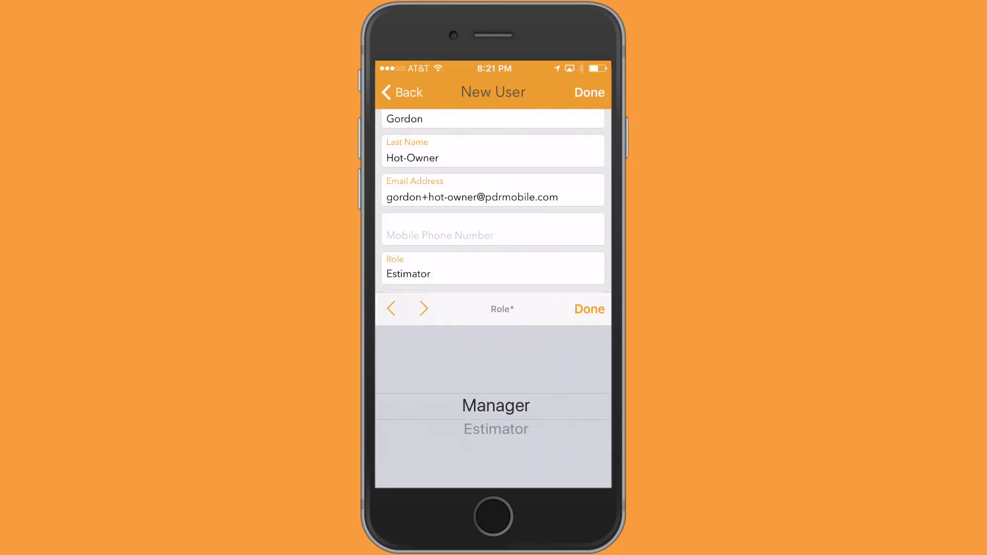
{"action": "left_click", "coordinate": [494, 405]}
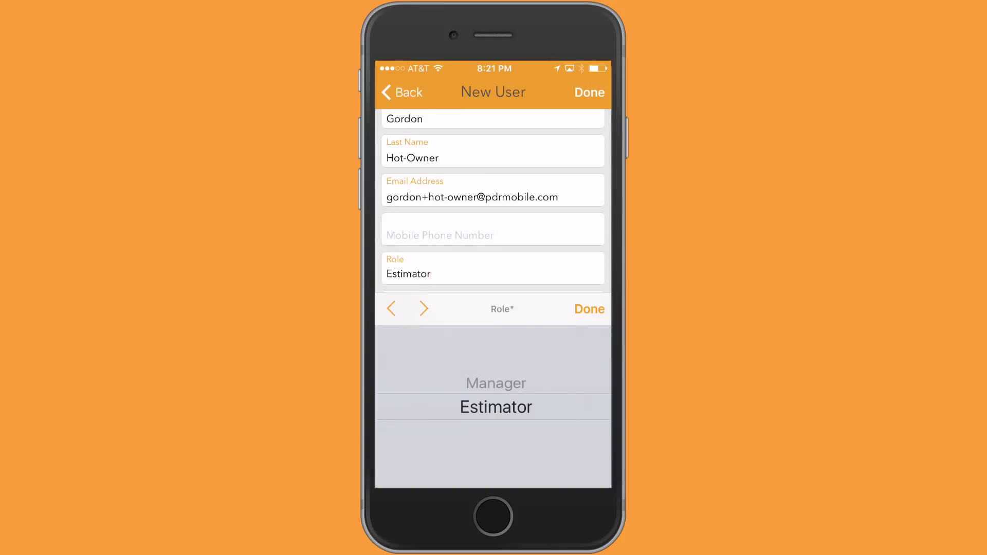
{"action": "left_click", "coordinate": [588, 310]}
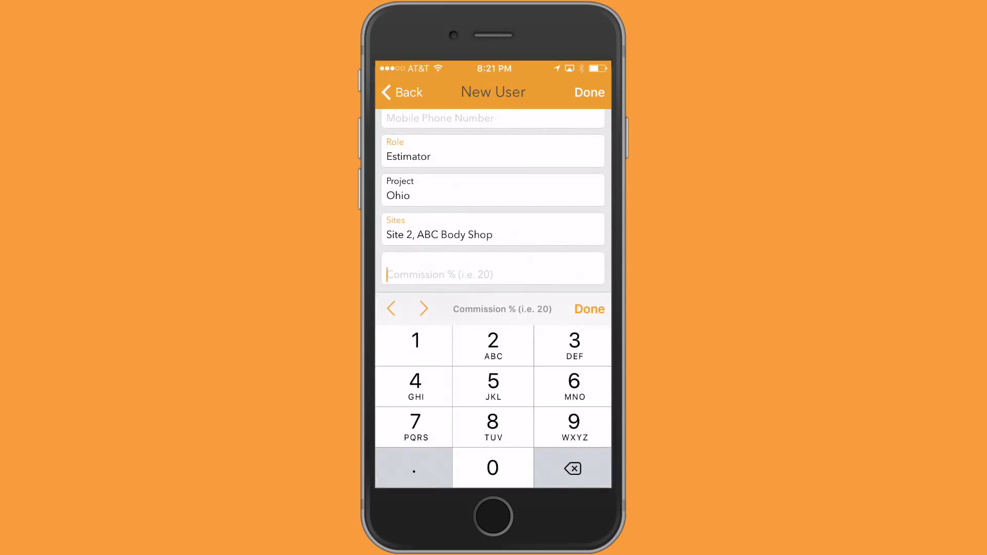
{"action": "type", "text": "40"}
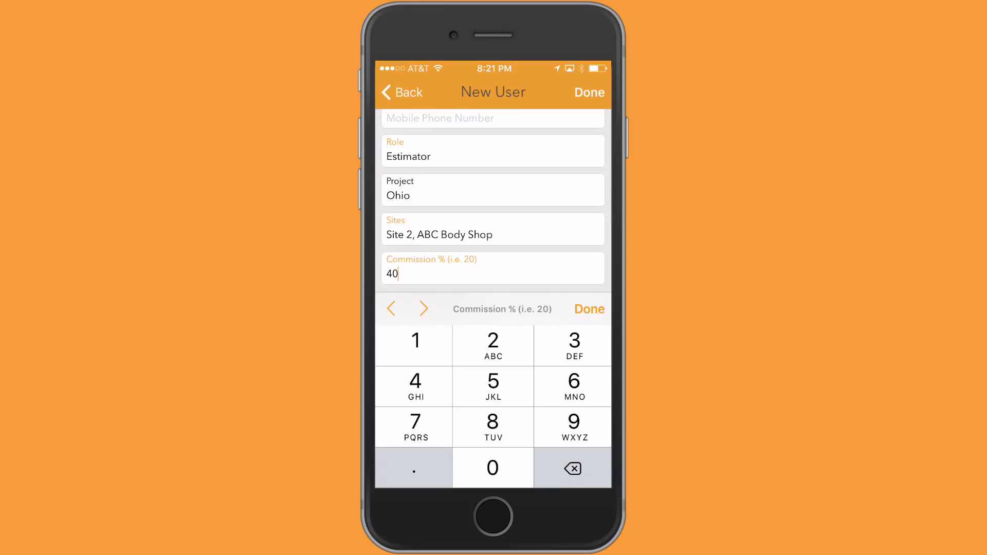
{"action": "left_click", "coordinate": [588, 310]}
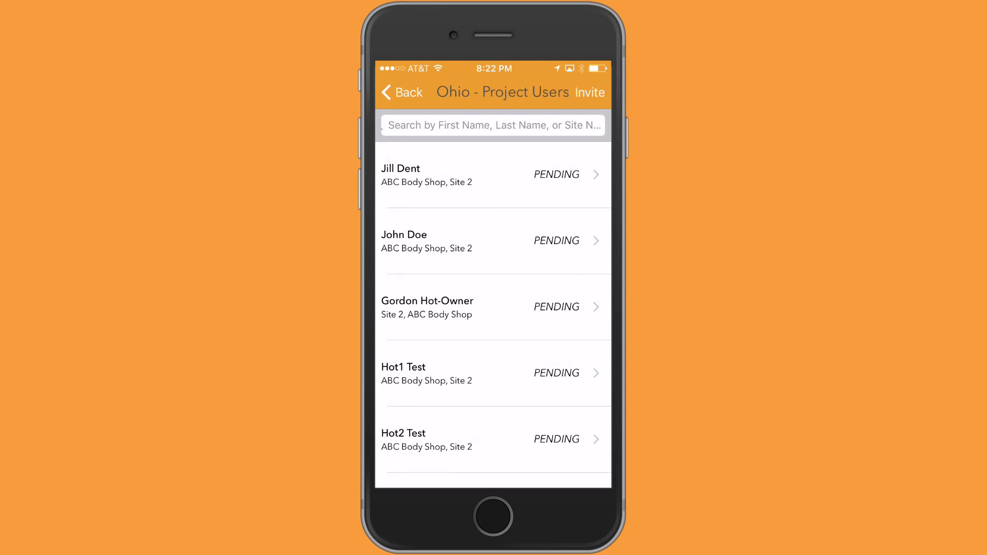
- Return to the Projects list and view the Invitations tab showing no invitations
{"action": "left_click", "coordinate": [400, 91]}
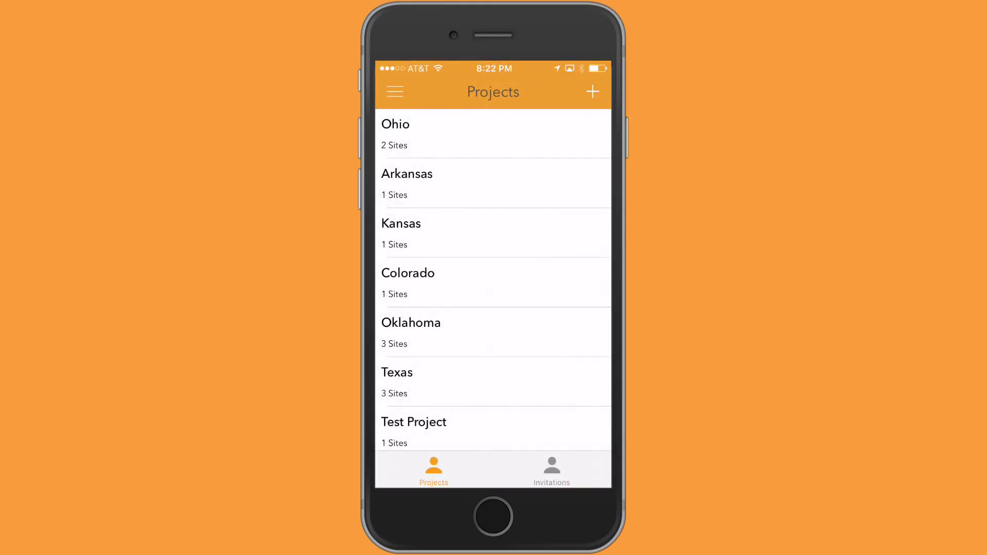
{"action": "left_click", "coordinate": [551, 468]}
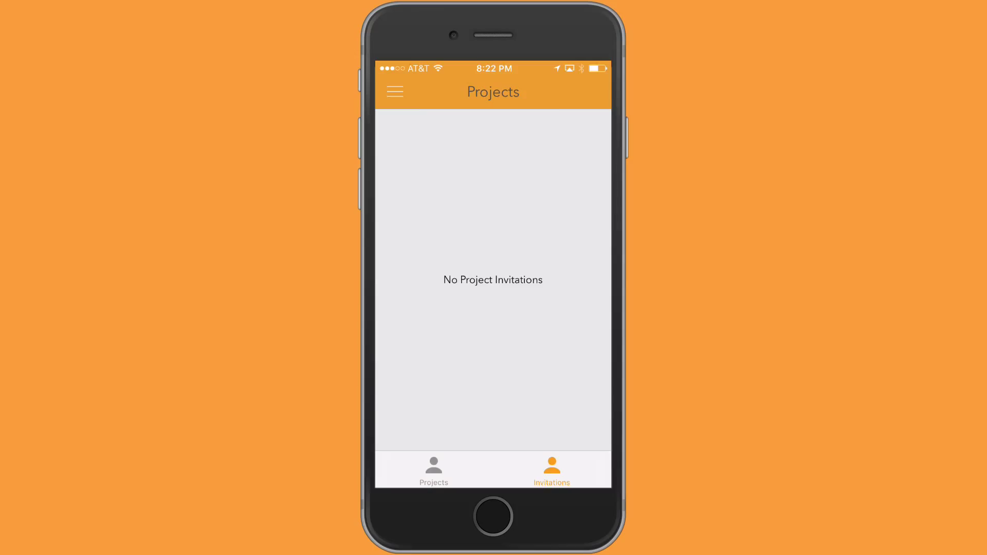